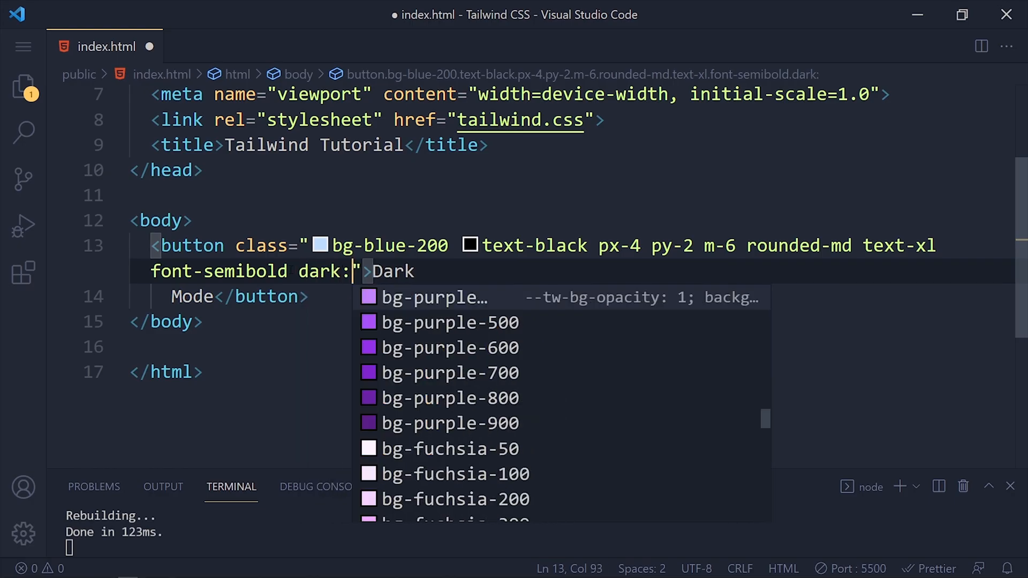
# - Add dark:bg-gray-400 and dark:text-white to the button's class attribute in index.html
pyautogui.write('bg-gray-400 d')
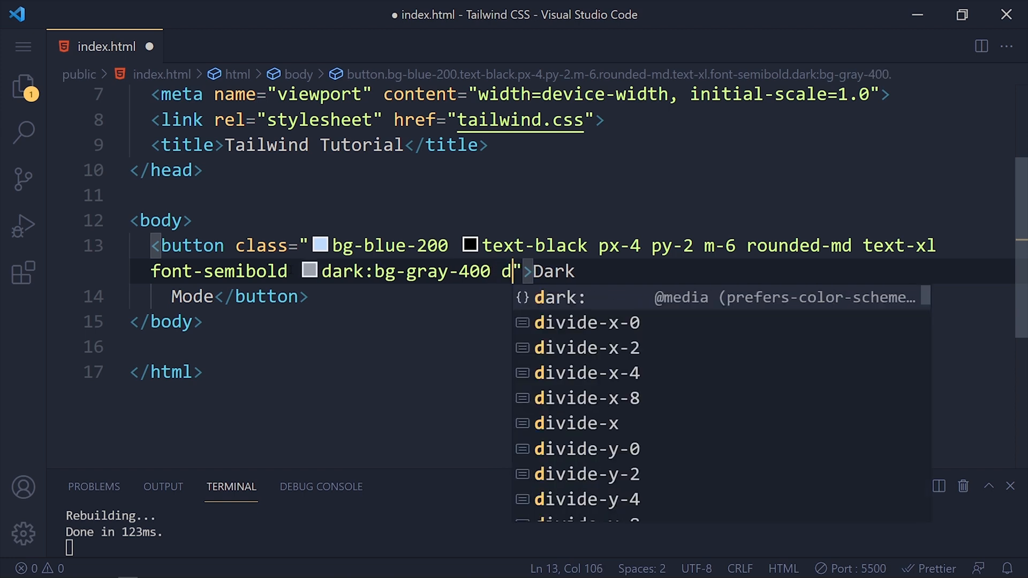
pyautogui.write('ark:text-w')
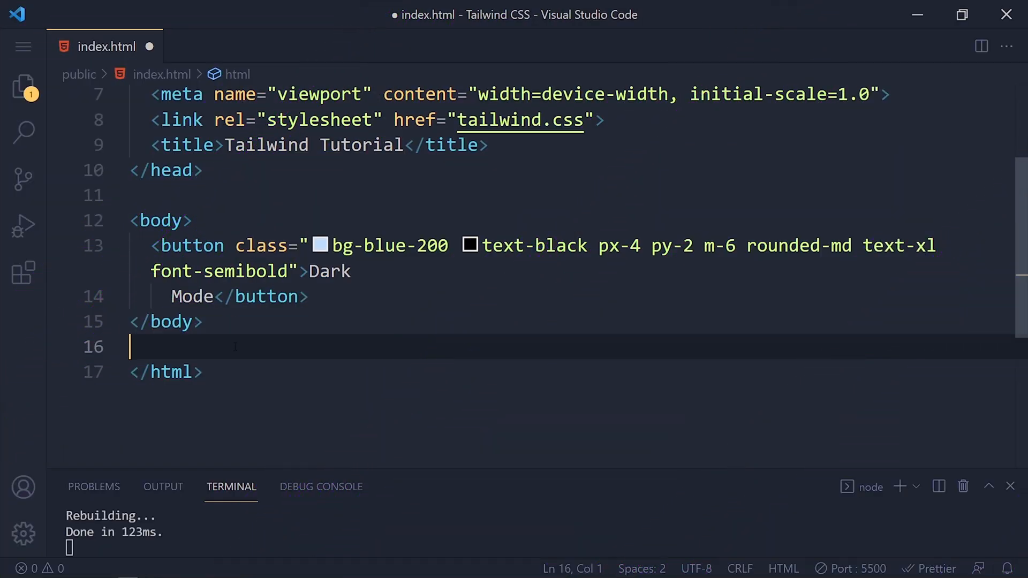
pyautogui.write('dark:bg-')
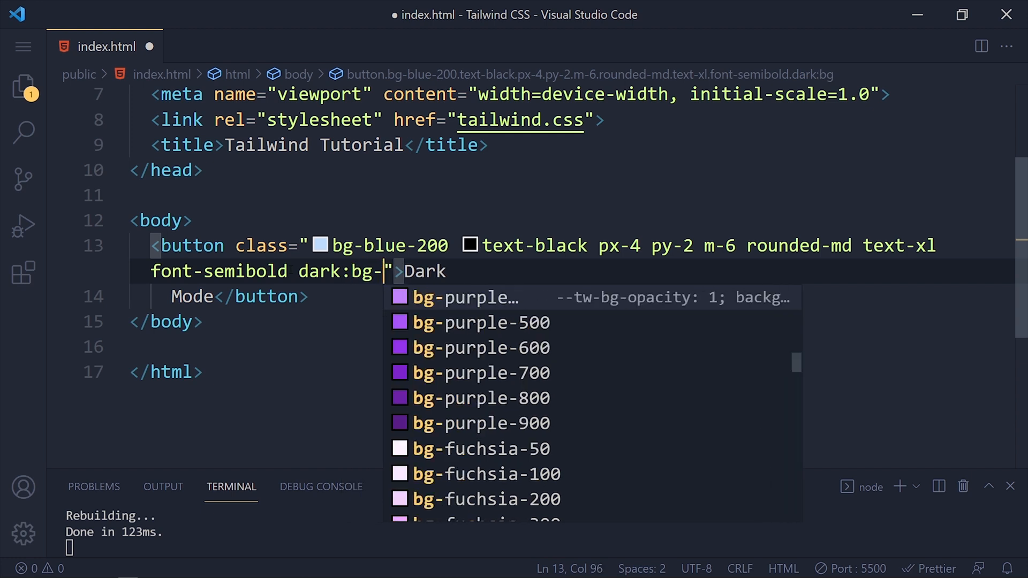
pyautogui.write('gray-400')
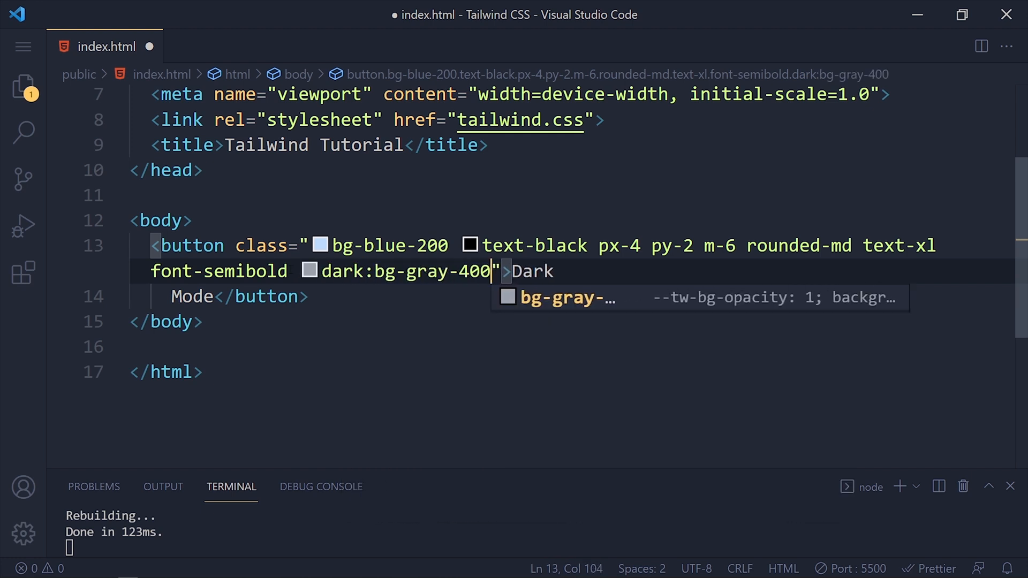
pyautogui.write('dark:text-white')
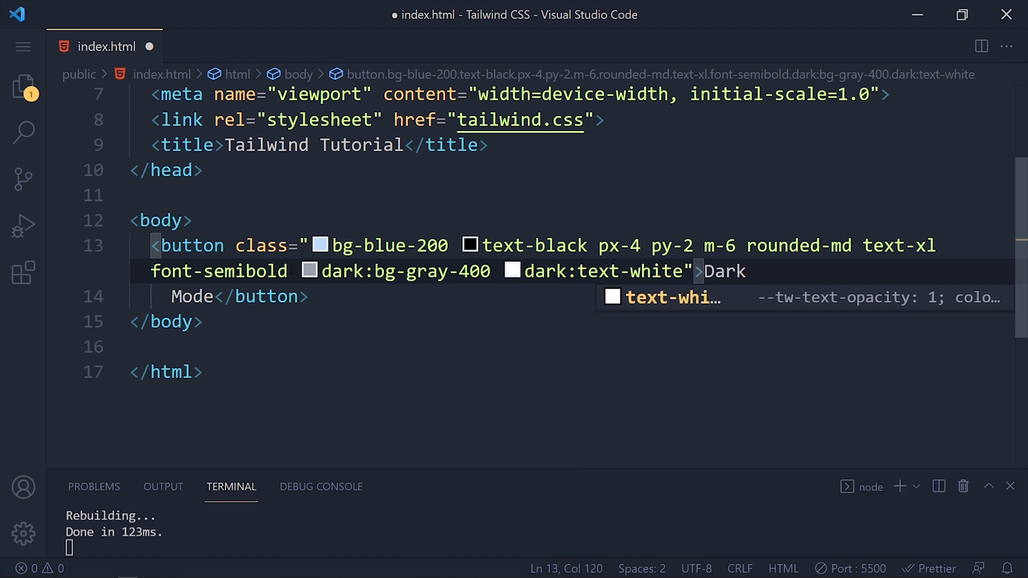
pyautogui.rightClick(624, 281)
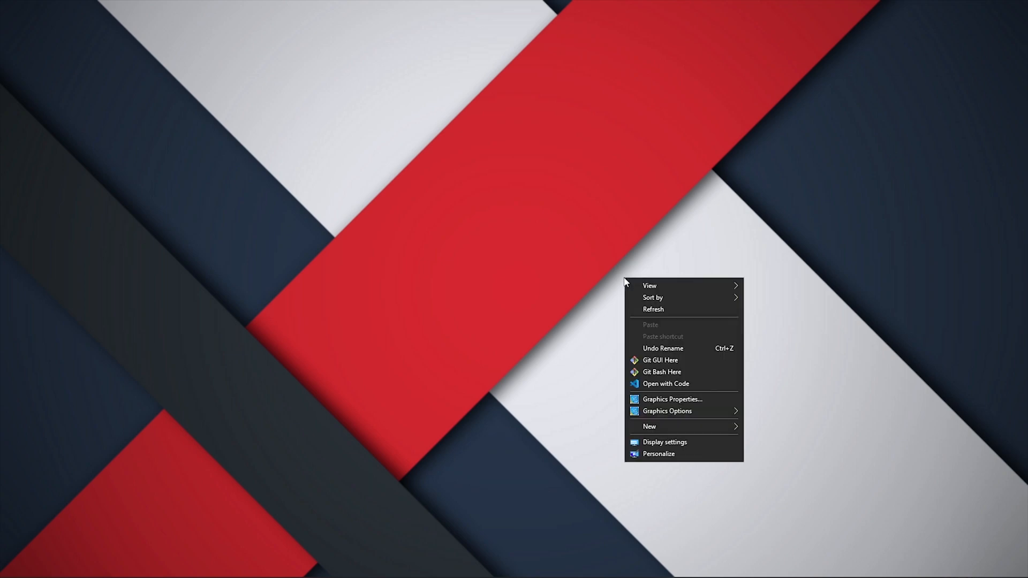
# - Reach the Windows Colors page via Personalize and Themes, showing colour mode Dark
pyautogui.click(658, 454)
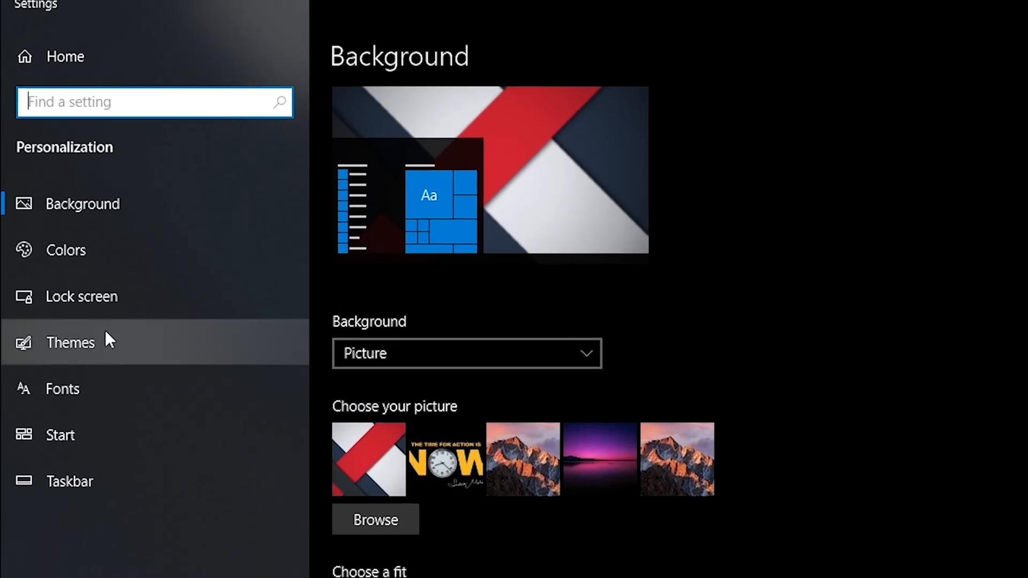
pyautogui.click(70, 343)
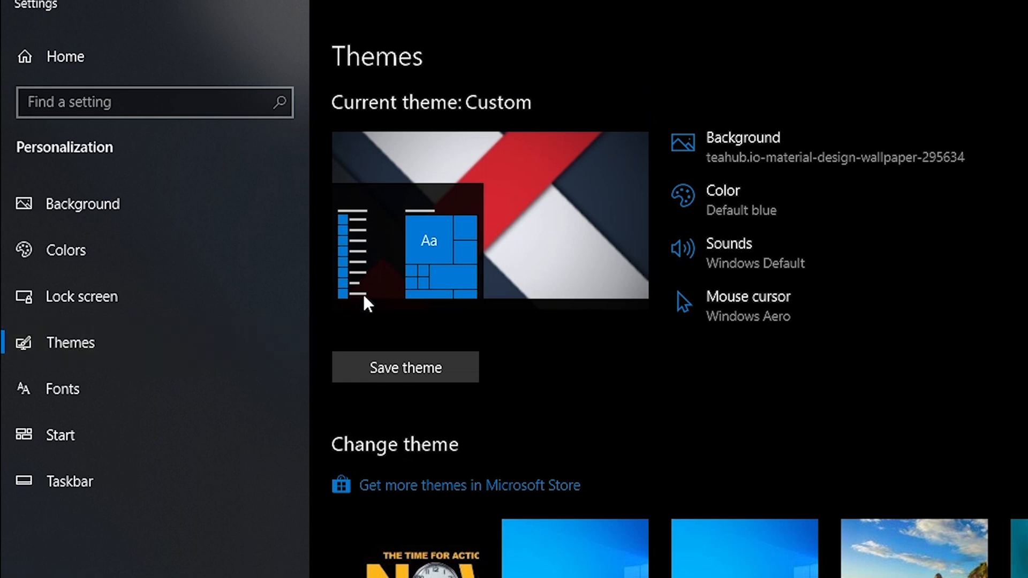
pyautogui.click(65, 250)
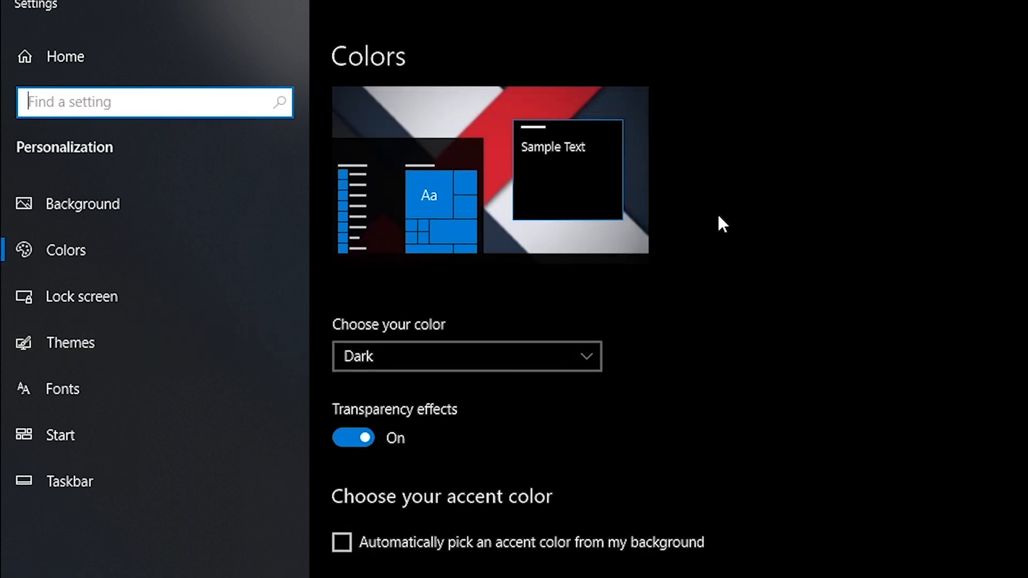
pyautogui.moveTo(481, 374)
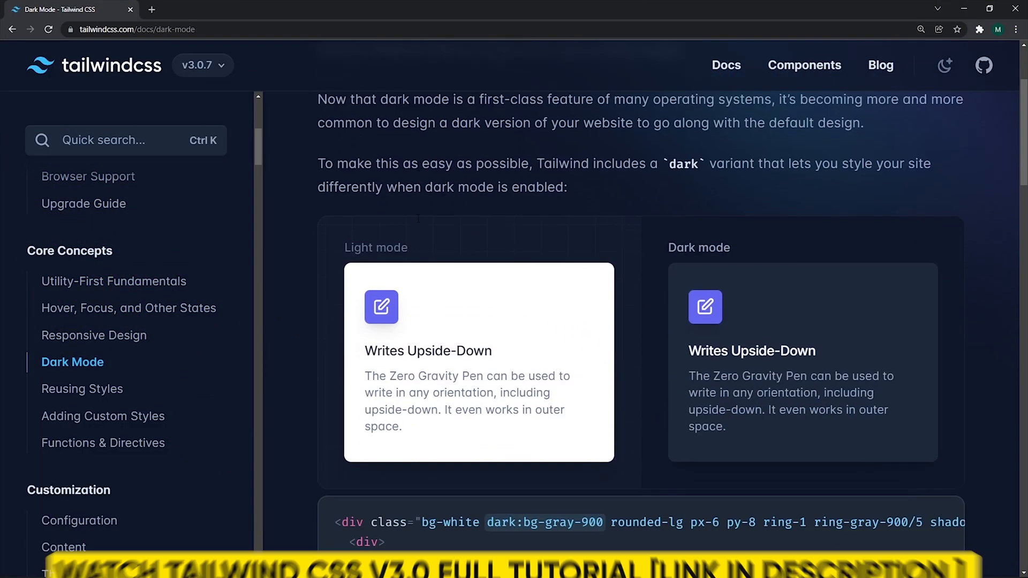
# - Scroll the Dark Mode docs to 'Toggling dark mode manually' with darkMode: 'class'
pyautogui.scroll(-3)
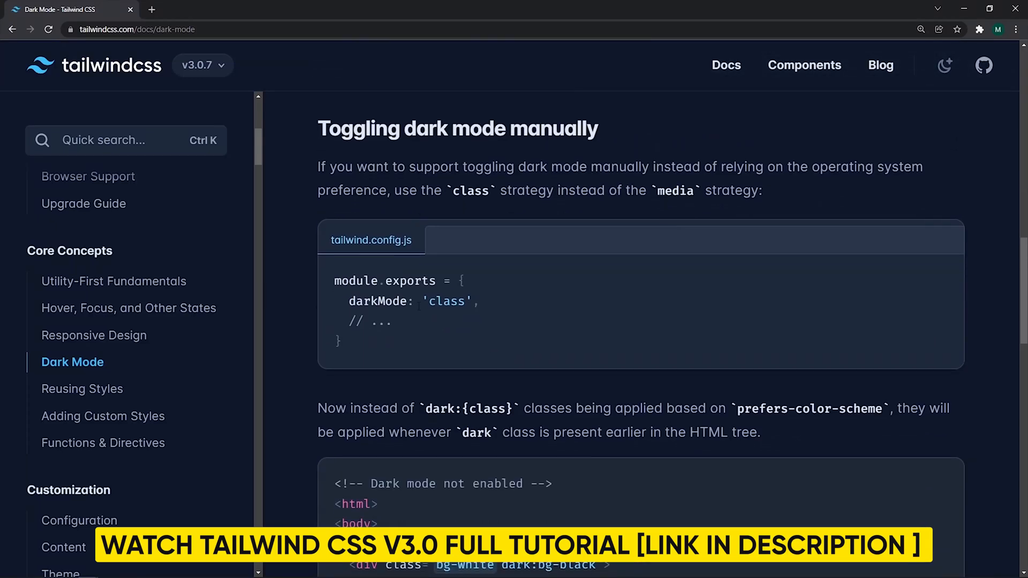
pyautogui.moveTo(410, 338)
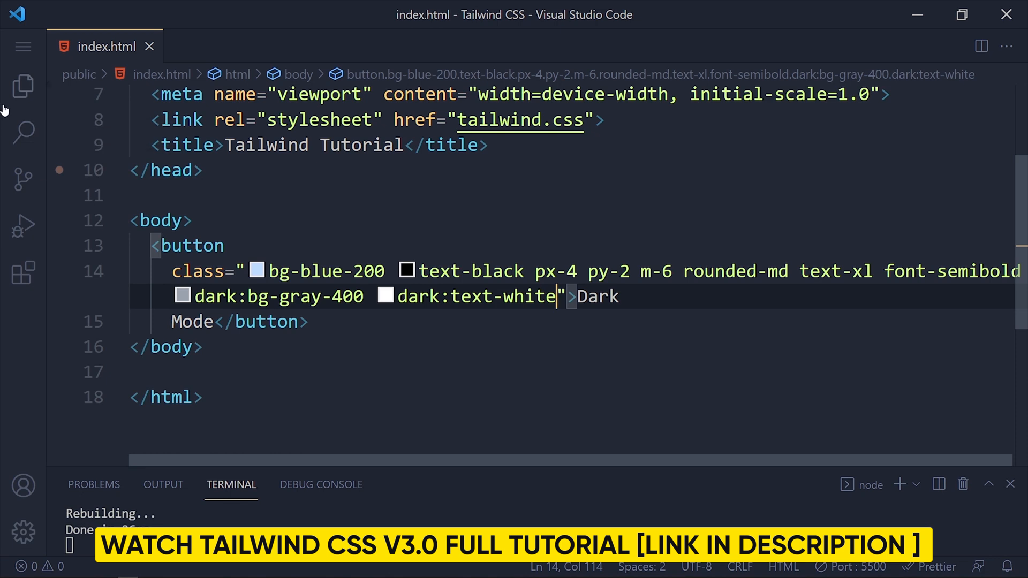
# - Add darkMode: 'class' to tailwind.config.js, save it, and return to index.html
pyautogui.click(147, 288)
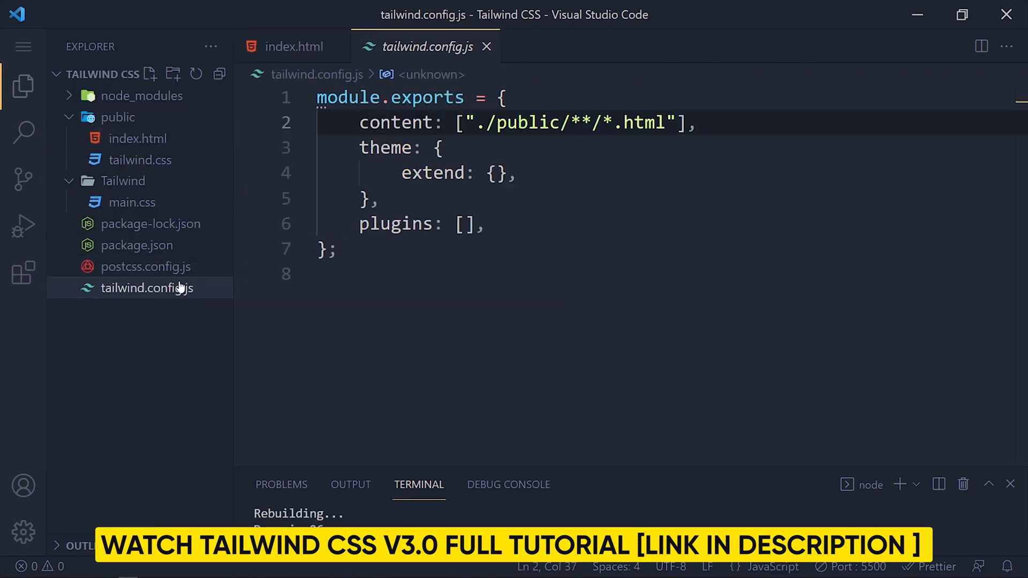
pyautogui.write('dark')
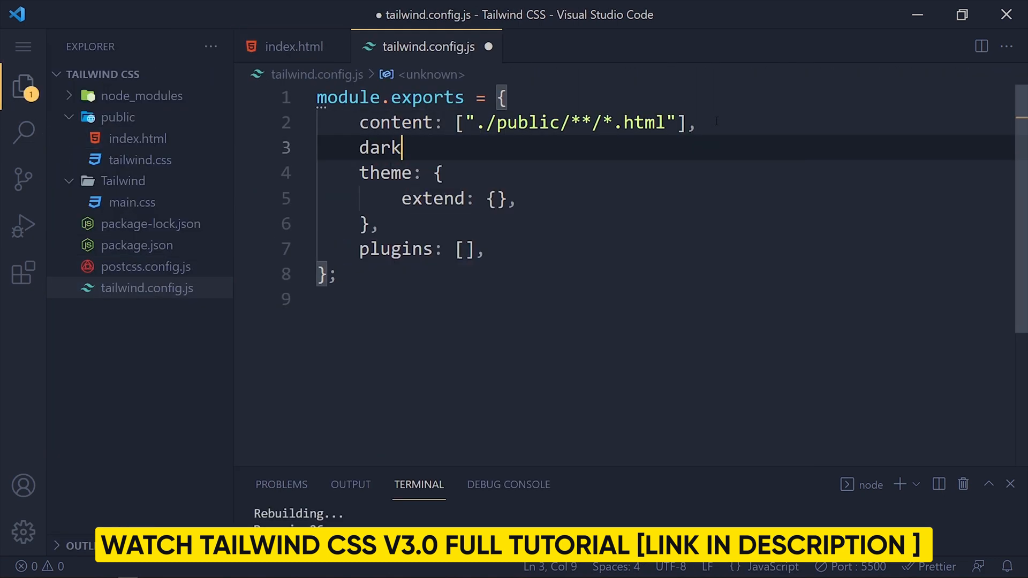
pyautogui.write("Mode: 'class'")
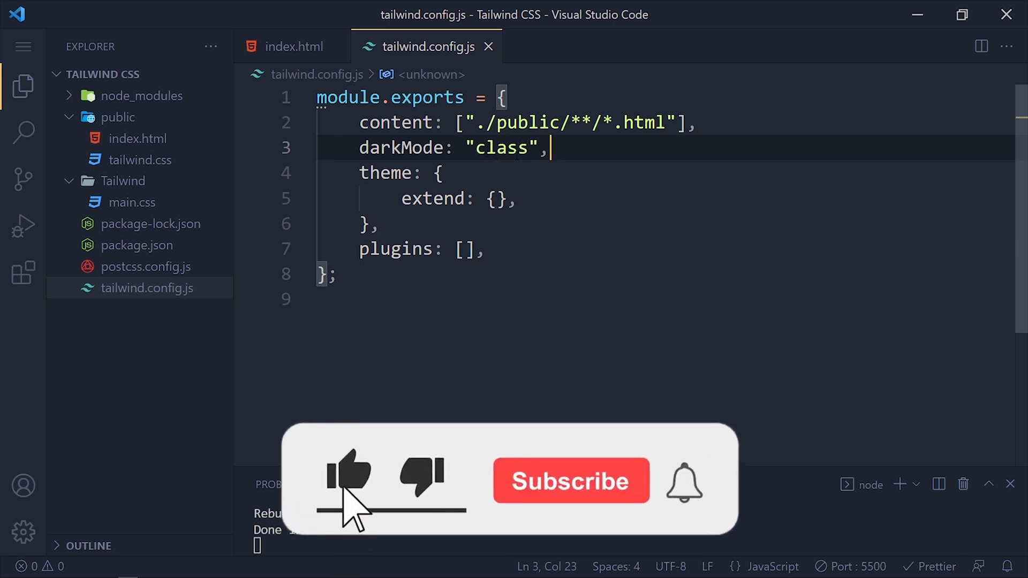
pyautogui.click(570, 480)
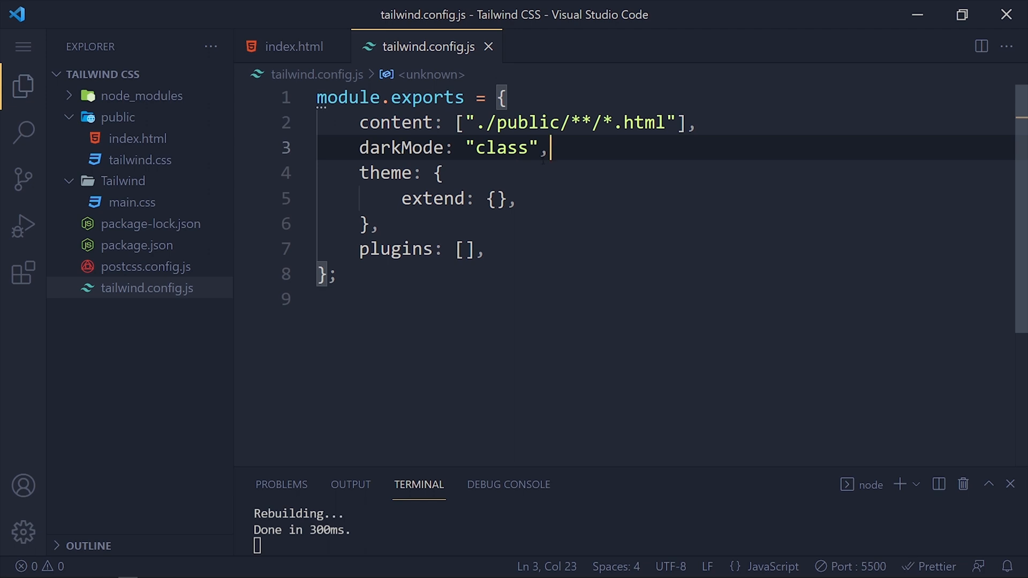
pyautogui.click(294, 46)
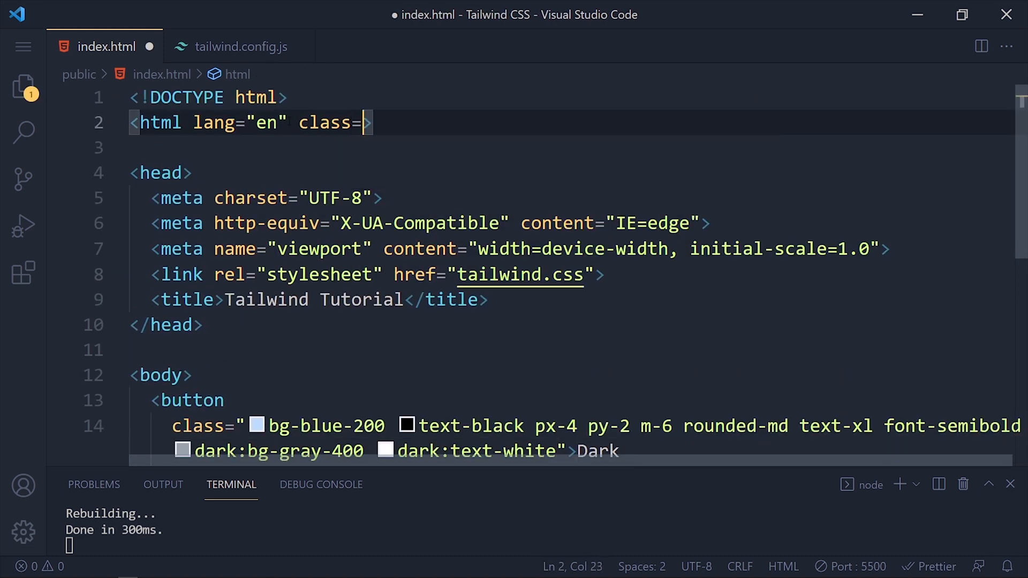
# - Add class='dark' to the html tag, then delete 'dark' leaving the attribute empty
pyautogui.write("'dark'")
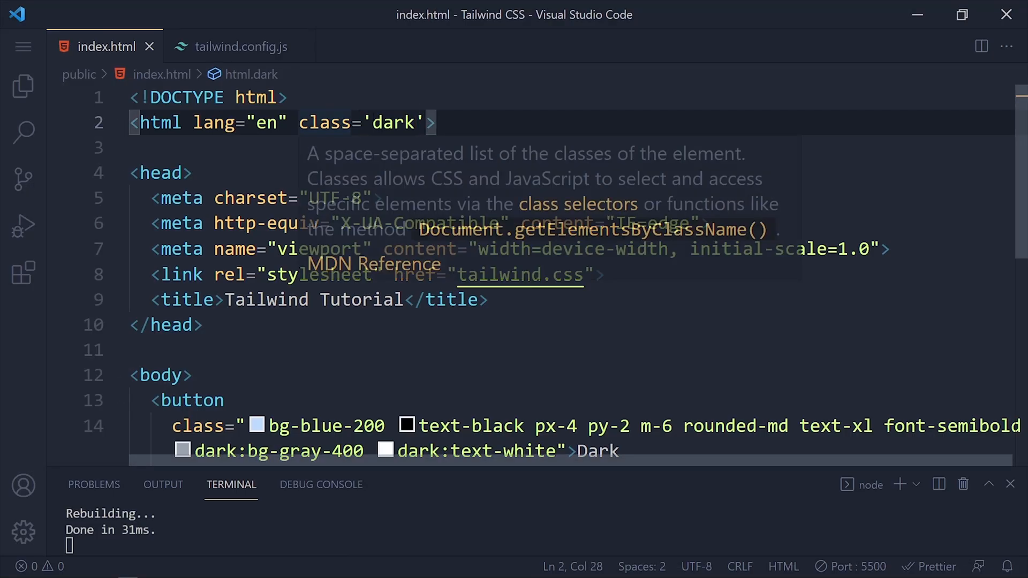
pyautogui.press('BackSpace')
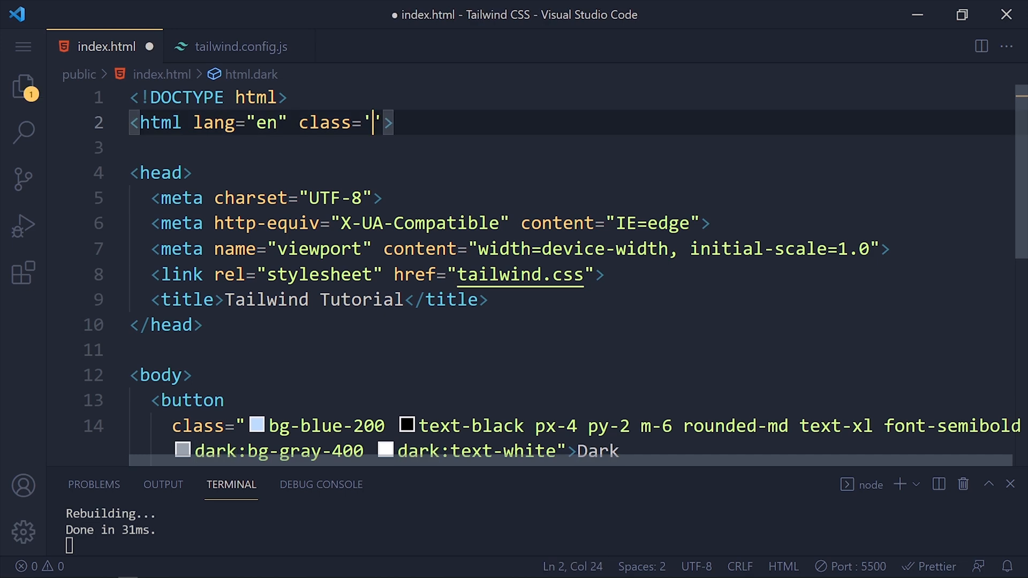